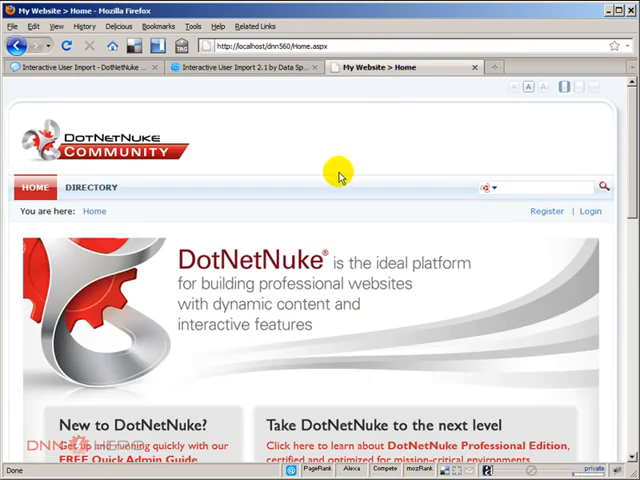
{"action": "mouse_move", "coordinate": [336, 176]}
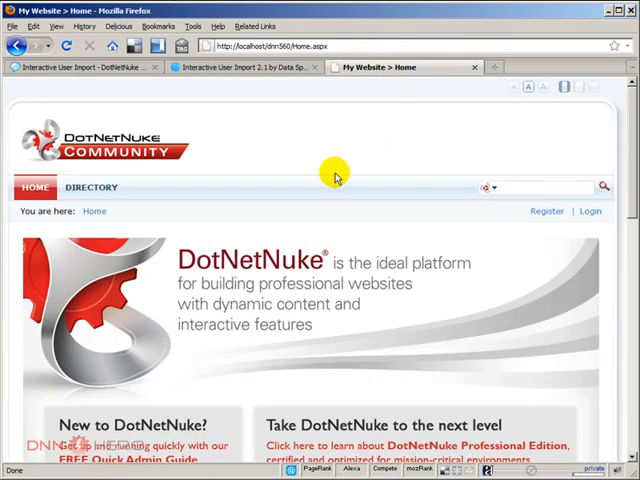
Step: Sign in with user name 'host' and its password from the Login page
{"action": "left_click", "coordinate": [592, 212]}
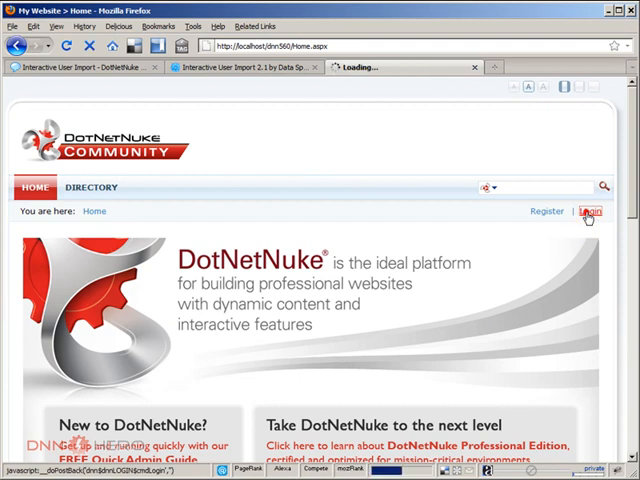
{"action": "left_click", "coordinate": [590, 212]}
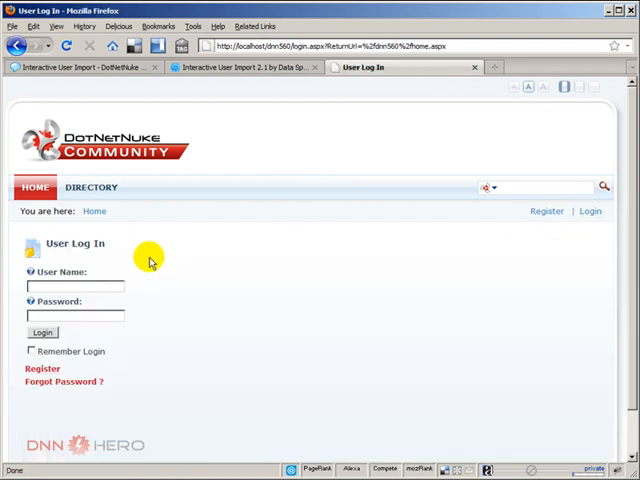
{"action": "type", "text": "host"}
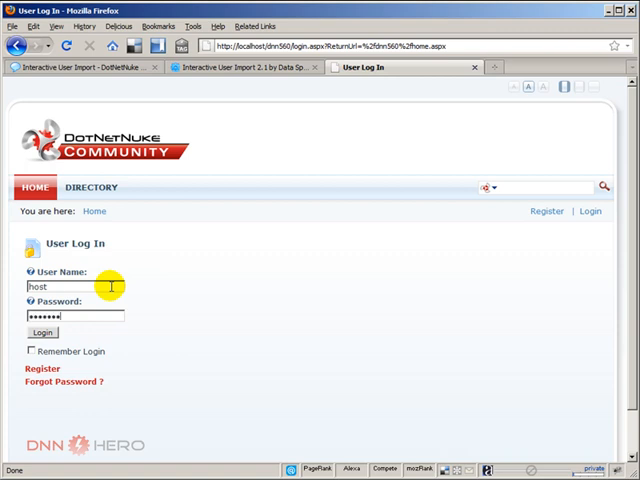
{"action": "left_click", "coordinate": [40, 332]}
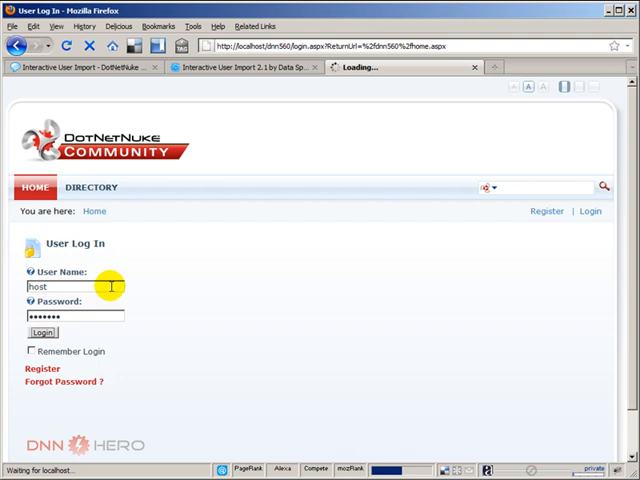
Step: Go to Module Definitions from the HOST administration menu
{"action": "left_click", "coordinate": [40, 332]}
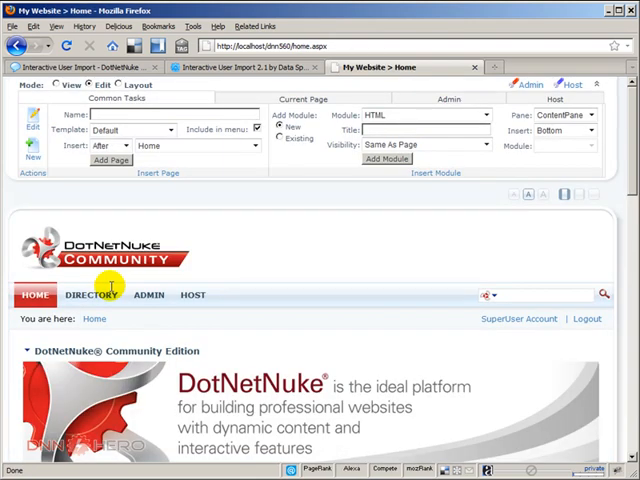
{"action": "left_click", "coordinate": [192, 296]}
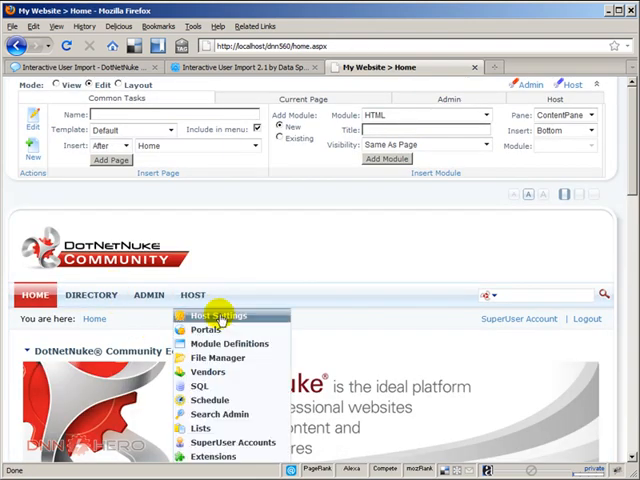
{"action": "left_click", "coordinate": [230, 344]}
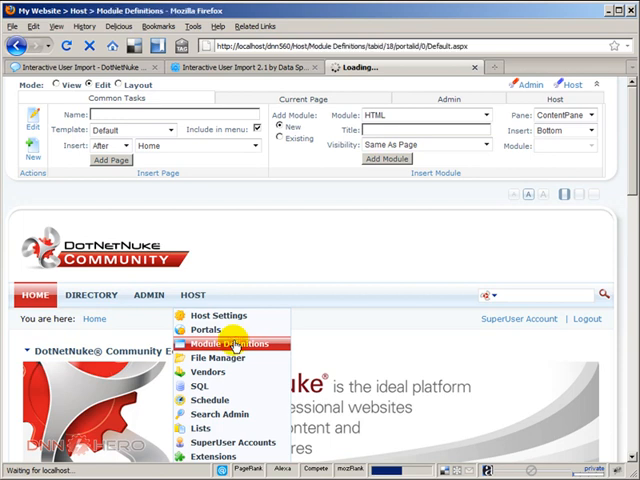
{"action": "left_click", "coordinate": [228, 344]}
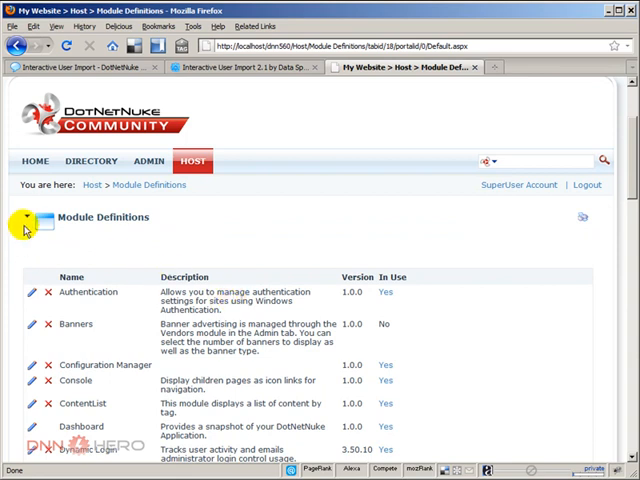
Step: Start Install Extension and choose the DataSprings Interactive User Import zip from the videos folder
{"action": "left_click", "coordinate": [40, 228]}
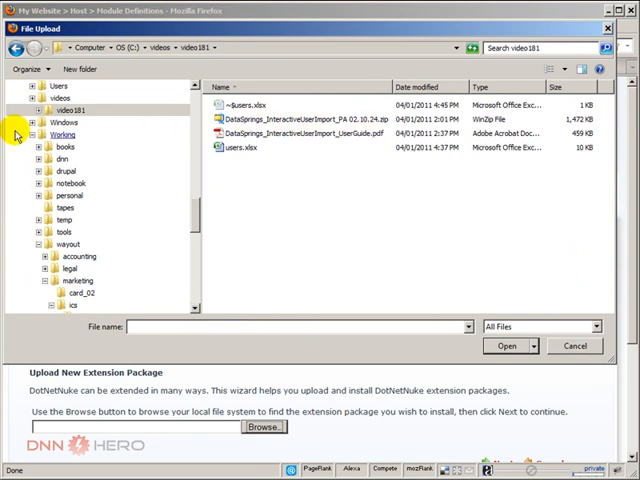
{"action": "scroll", "scroll_direction": "down", "scroll_amount": 3}
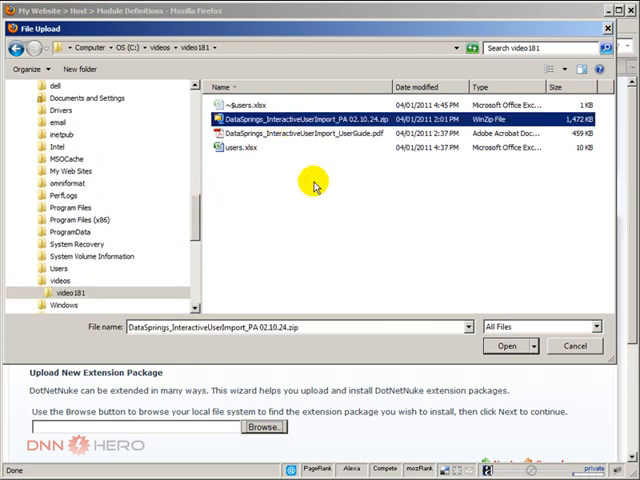
{"action": "left_click", "coordinate": [524, 344]}
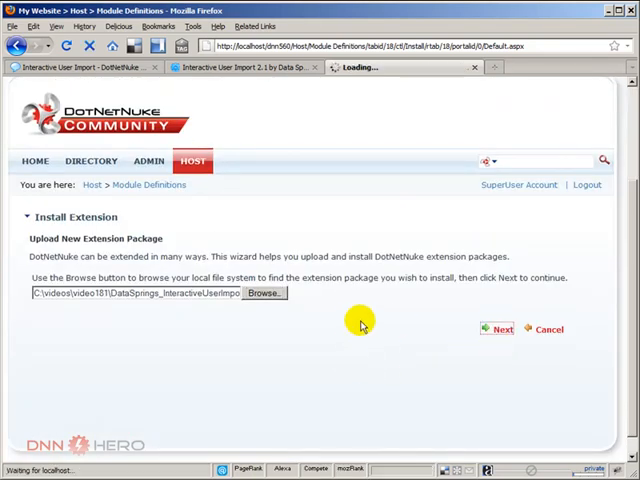
Step: Proceed past Package Information and Release Notes, accept the license, and install until the report shows success
{"action": "left_click", "coordinate": [498, 328]}
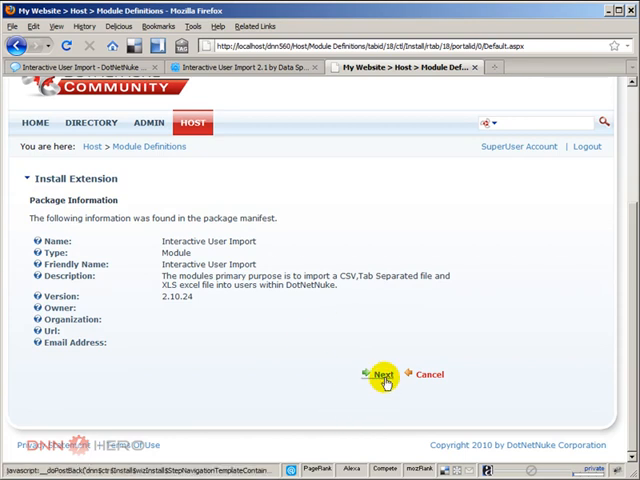
{"action": "left_click", "coordinate": [384, 376]}
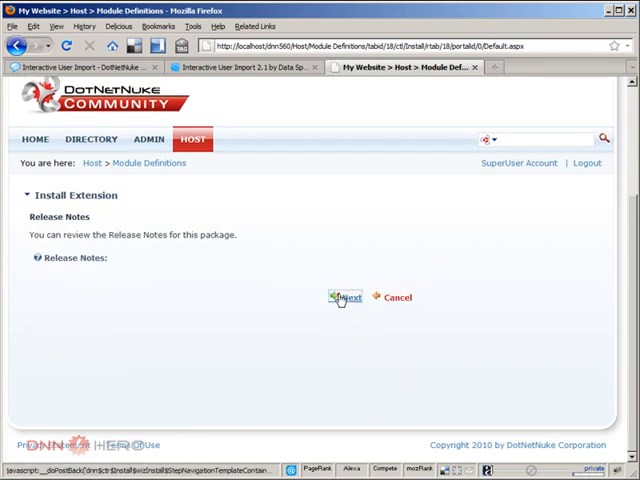
{"action": "left_click", "coordinate": [348, 296]}
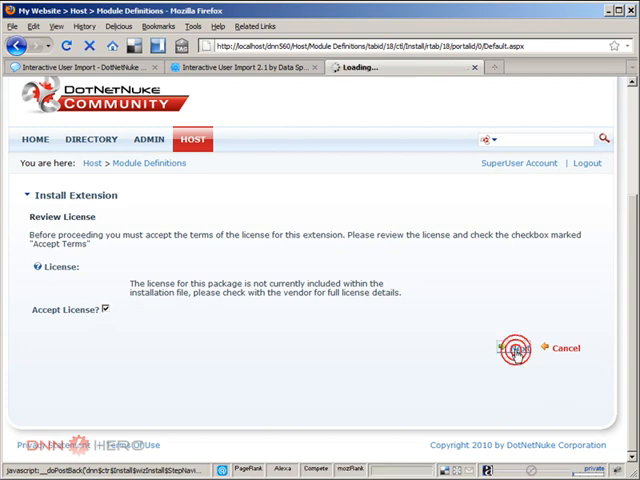
{"action": "left_click", "coordinate": [508, 348]}
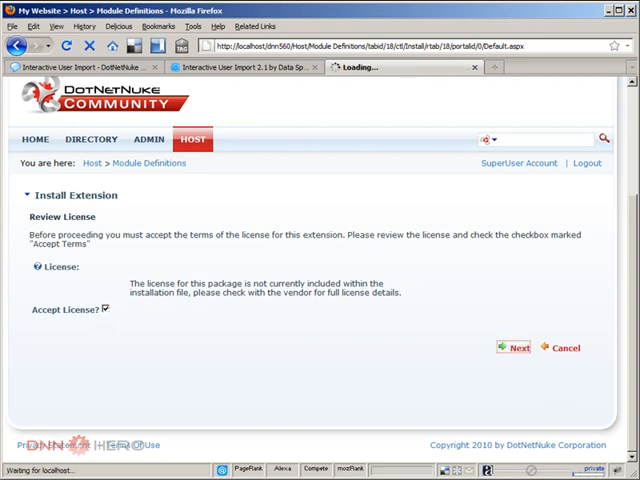
{"action": "left_click", "coordinate": [516, 348]}
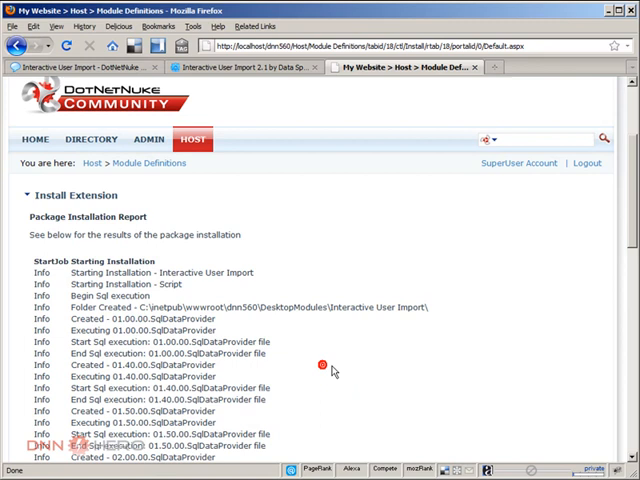
{"action": "scroll", "scroll_direction": "down", "scroll_amount": 3}
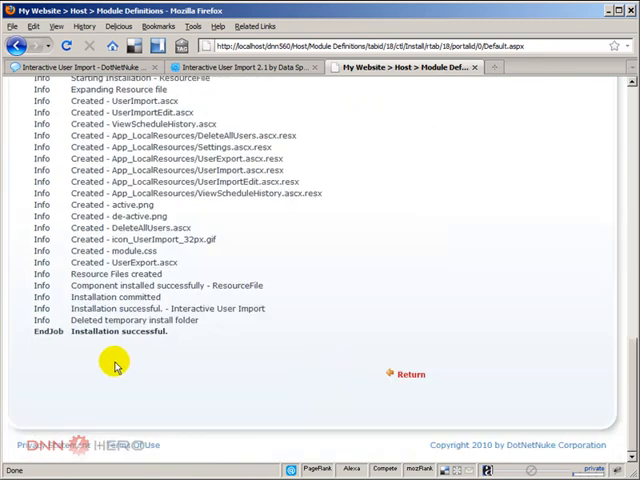
{"action": "left_click", "coordinate": [406, 372]}
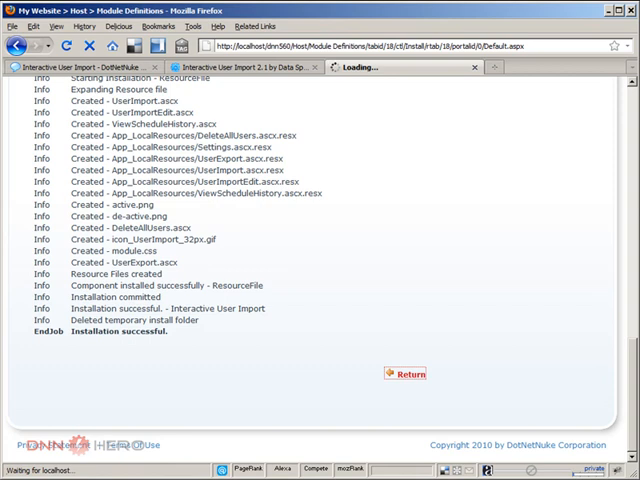
Step: Return to Module Definitions and find Interactive User Import 2.10.24 in the list
{"action": "left_click", "coordinate": [406, 372]}
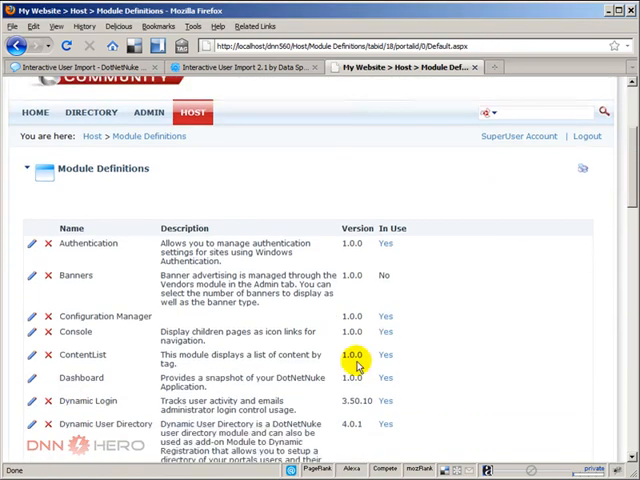
{"action": "scroll", "scroll_direction": "down", "scroll_amount": 3}
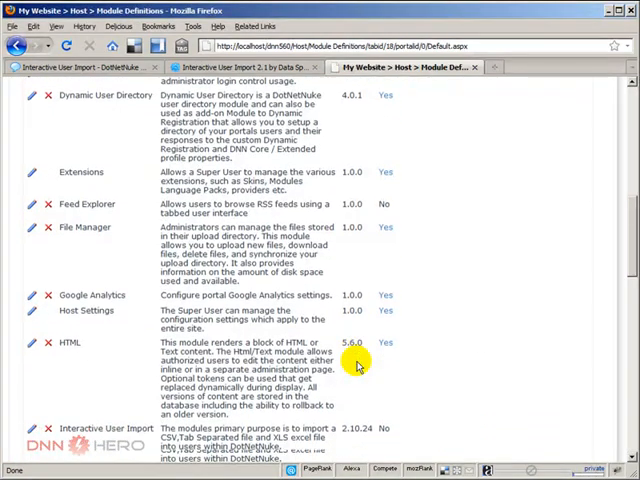
{"action": "scroll", "scroll_direction": "down", "scroll_amount": 3}
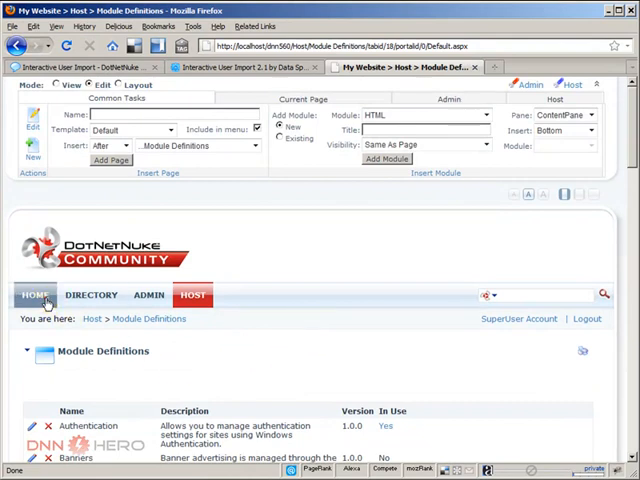
Step: Add a page named MyUserPage with View Page permission ticked
{"action": "left_click", "coordinate": [34, 294]}
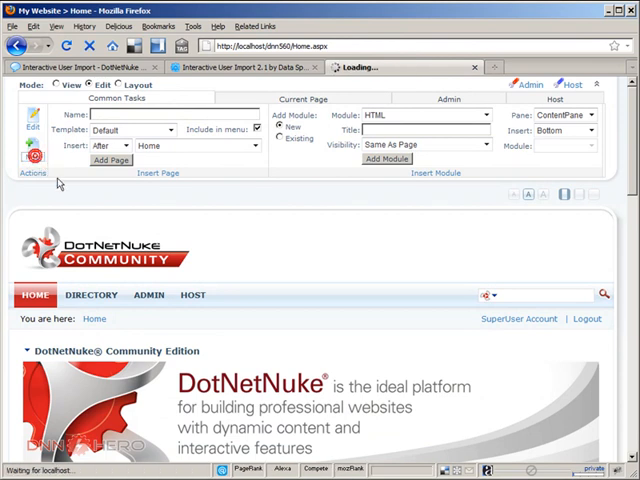
{"action": "left_click", "coordinate": [192, 294]}
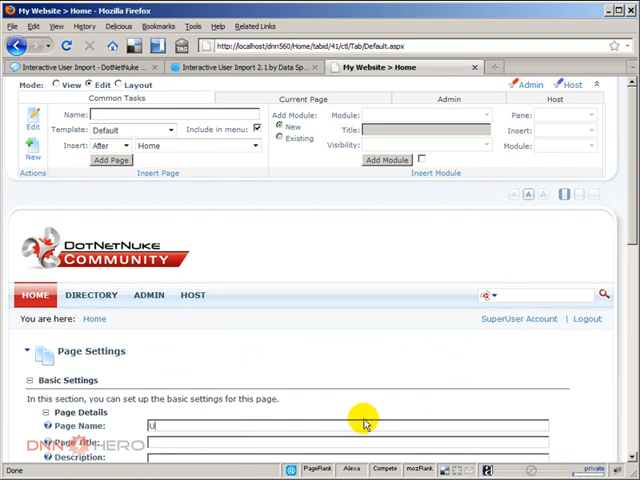
{"action": "type", "text": "serp"}
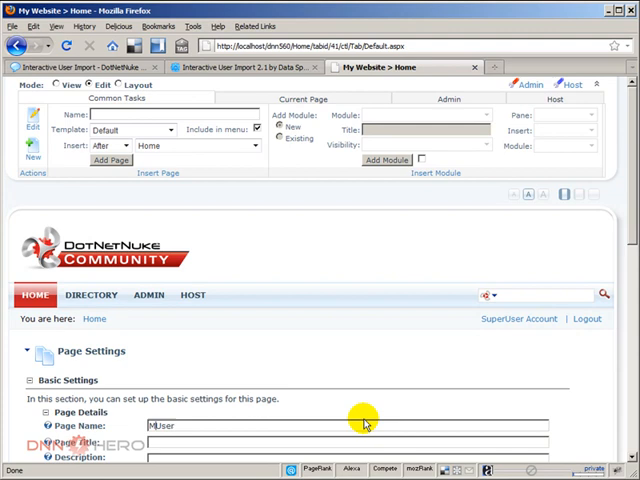
{"action": "type", "text": "yUserPa"}
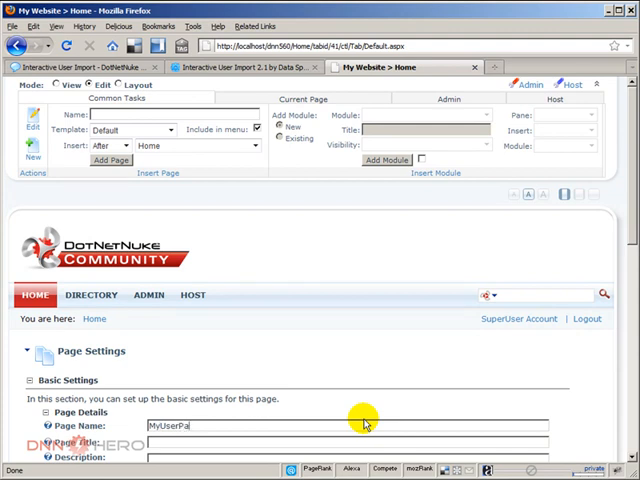
{"action": "type", "text": "MyUserPage"}
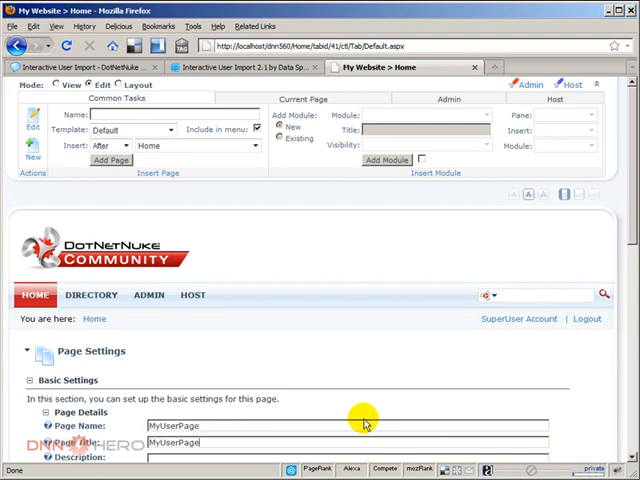
{"action": "scroll", "scroll_direction": "down", "scroll_amount": 3}
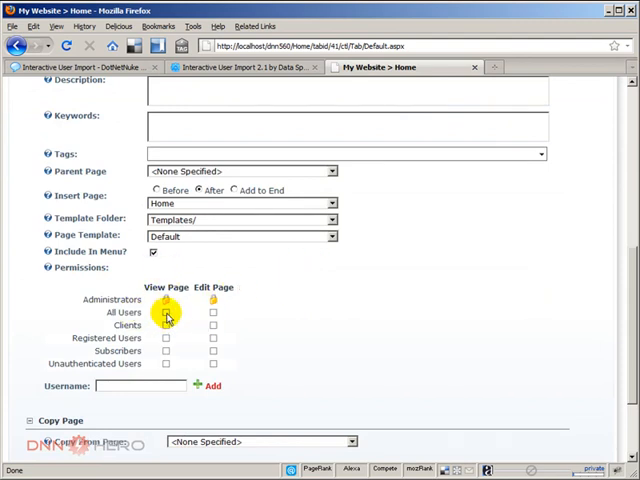
{"action": "left_click", "coordinate": [166, 312]}
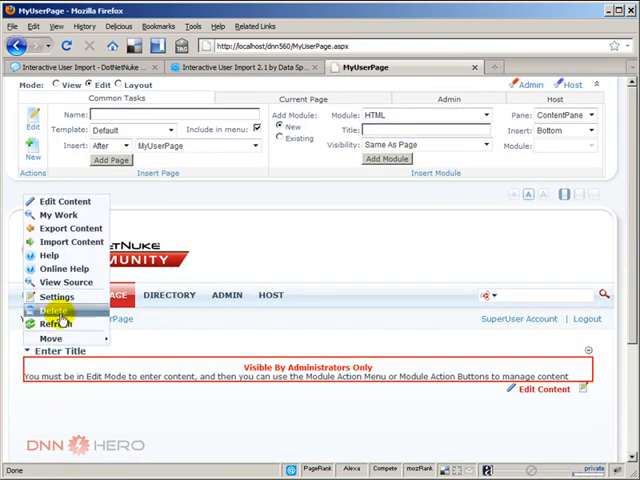
Step: Remove the default content module and select Interactive User Import in the Module dropdown
{"action": "left_click", "coordinate": [60, 324]}
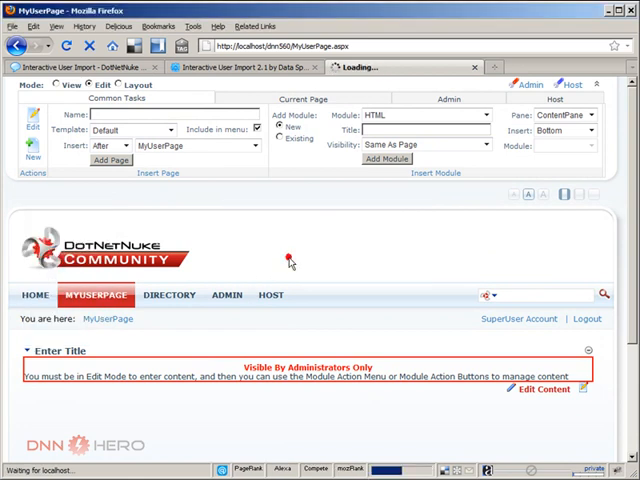
{"action": "left_click", "coordinate": [482, 116]}
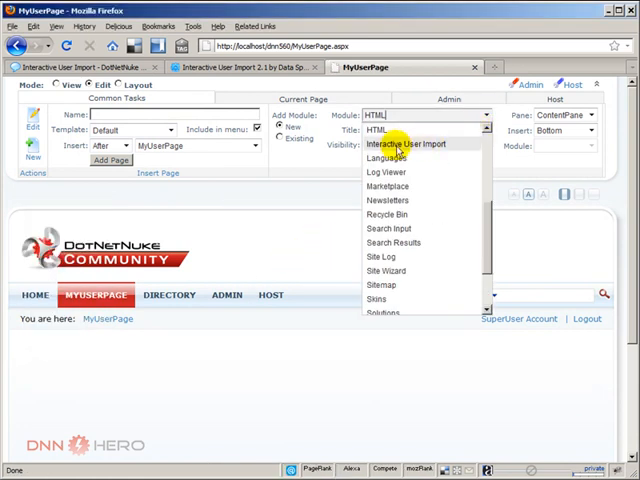
{"action": "left_click", "coordinate": [406, 144]}
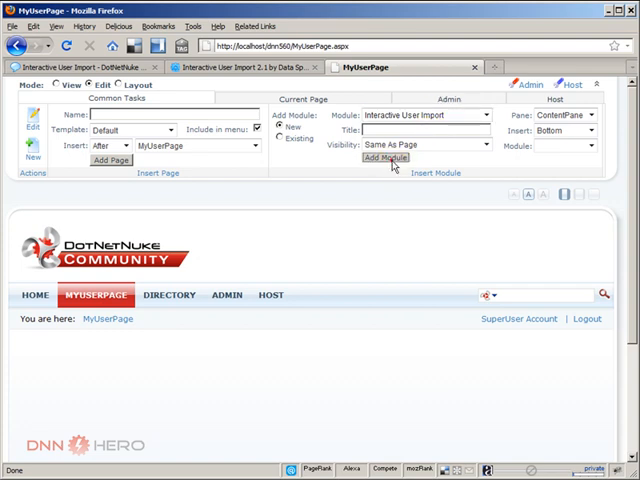
Step: Add the Interactive User Import module to MyUserPage, showing wizard step 1 of 5
{"action": "left_click", "coordinate": [386, 158]}
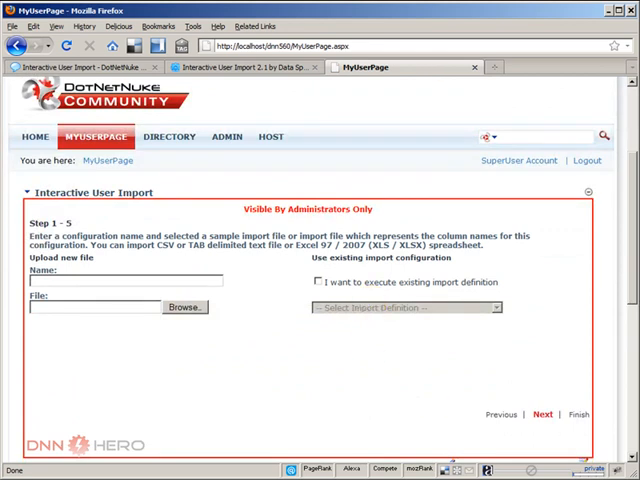
{"action": "mouse_move", "coordinate": [176, 356]}
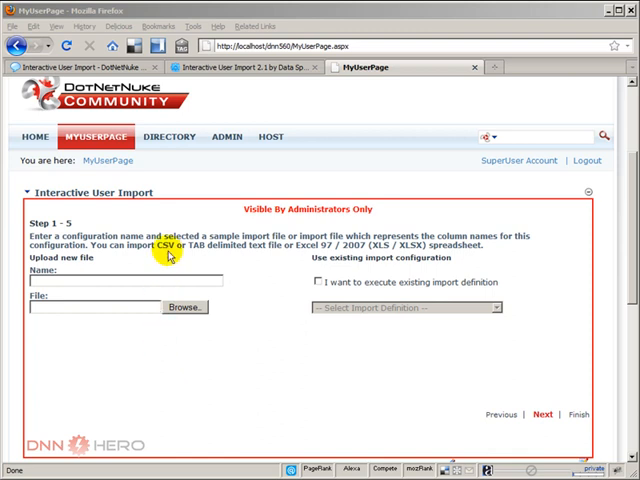
{"action": "mouse_move", "coordinate": [150, 244]}
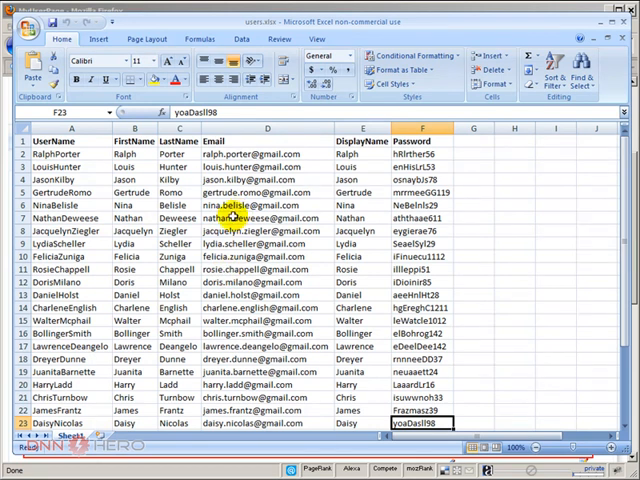
Step: Review the Ralph first-name entry and the DisplayName and Password column headings in users.xlsx
{"action": "left_click", "coordinate": [134, 152]}
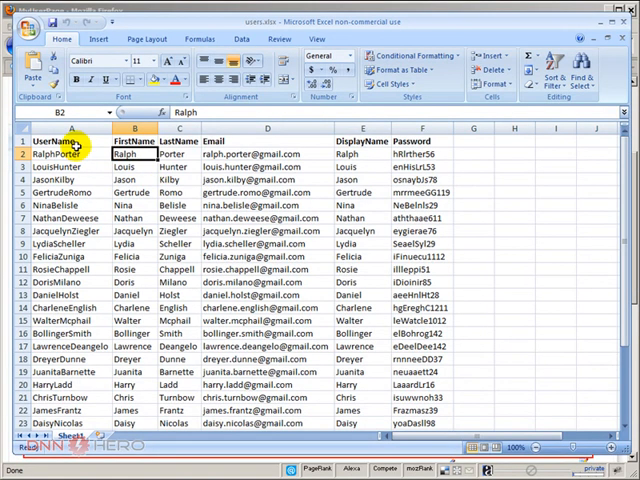
{"action": "left_click", "coordinate": [48, 136]}
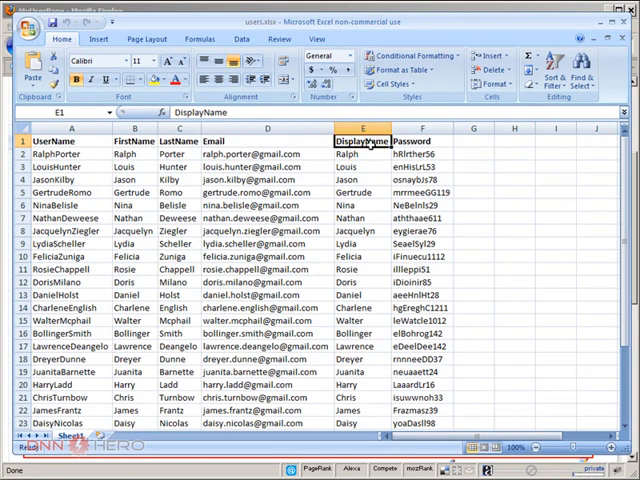
{"action": "left_click", "coordinate": [420, 140]}
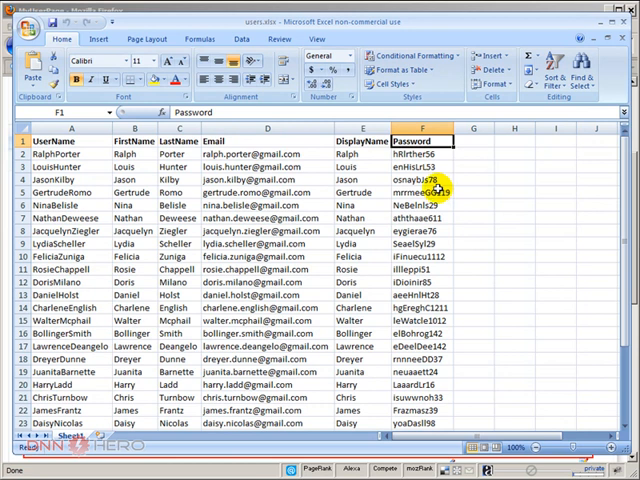
{"action": "mouse_move", "coordinate": [442, 178]}
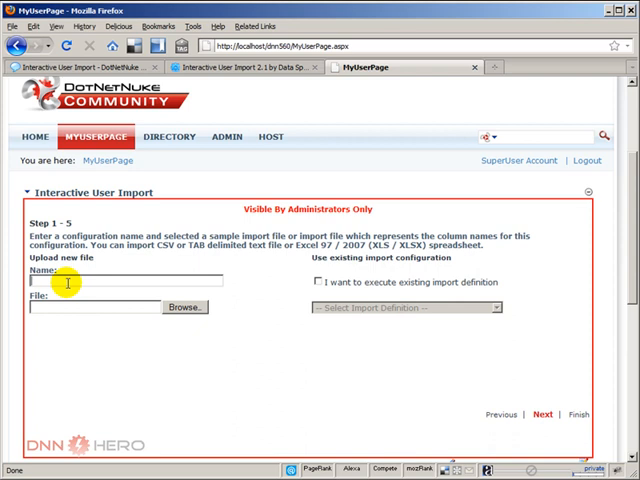
Step: Name the configuration process01 and choose users.xlsx from the videos folder as the import file
{"action": "type", "text": "process01"}
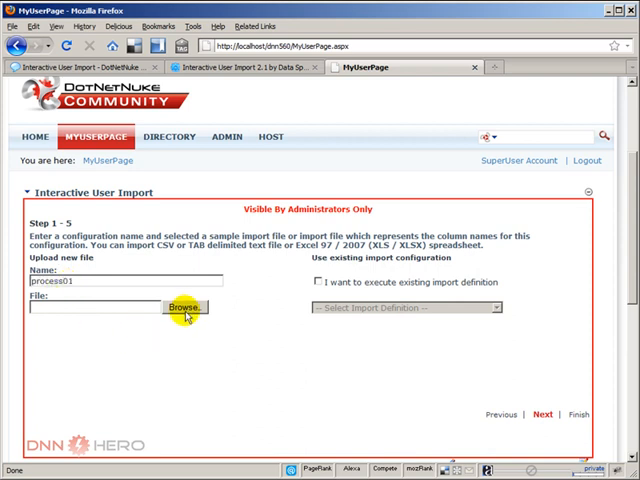
{"action": "left_click", "coordinate": [184, 308]}
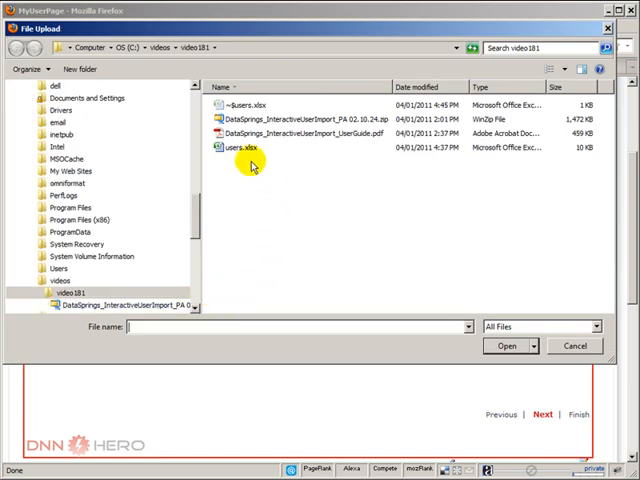
{"action": "left_click", "coordinate": [236, 148]}
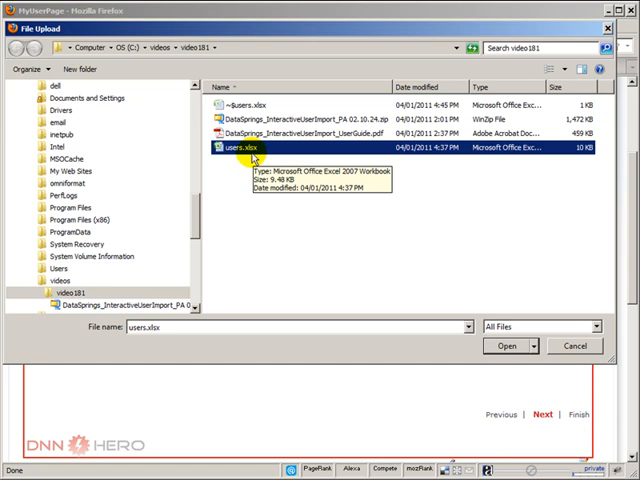
{"action": "left_click", "coordinate": [522, 344]}
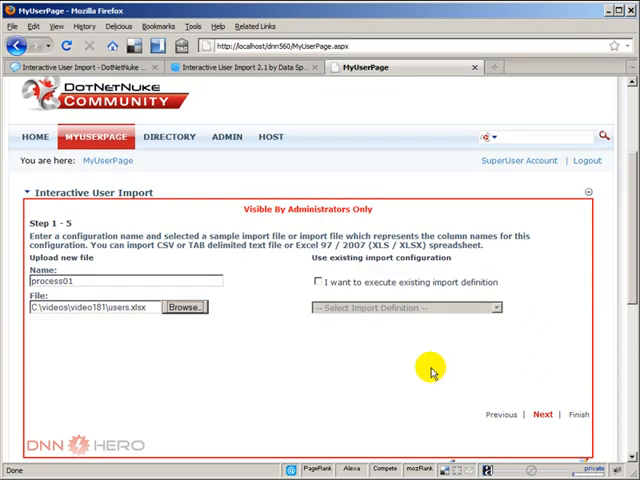
{"action": "mouse_move", "coordinate": [244, 346]}
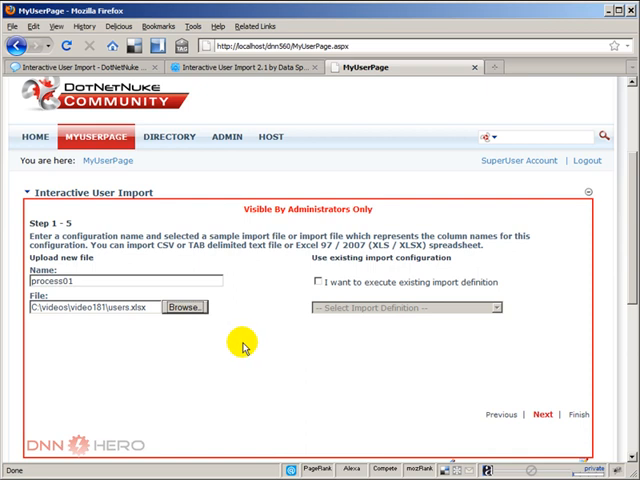
{"action": "mouse_move", "coordinate": [222, 364]}
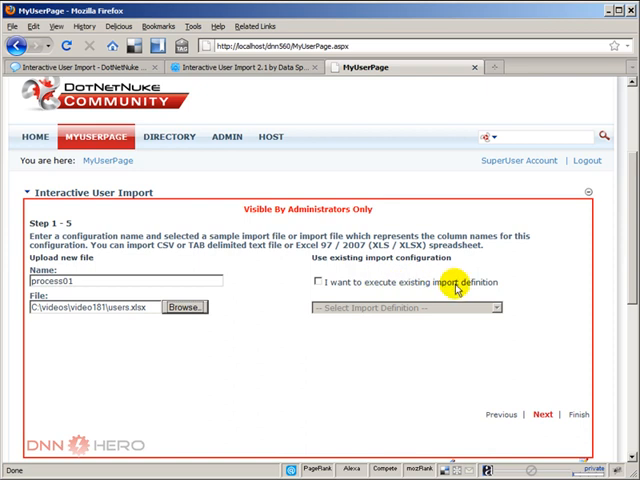
{"action": "mouse_move", "coordinate": [322, 324]}
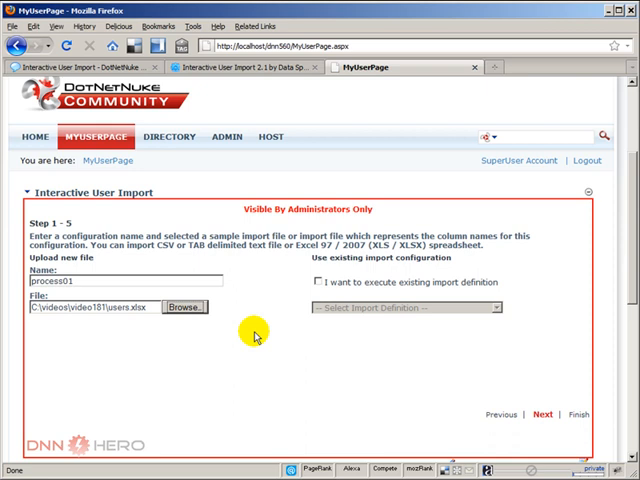
{"action": "mouse_move", "coordinate": [136, 350]}
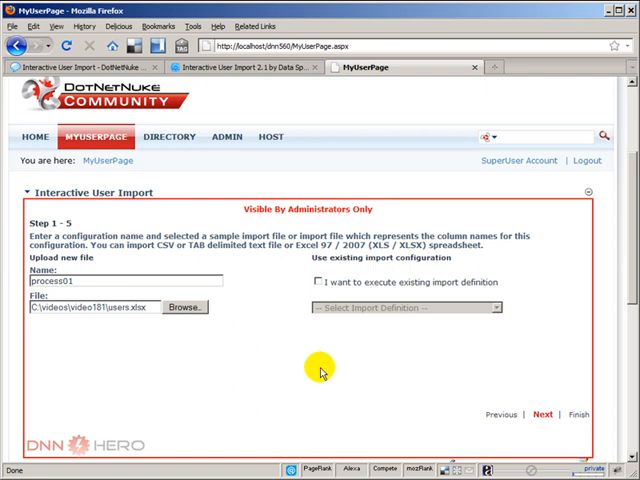
{"action": "mouse_move", "coordinate": [388, 368]}
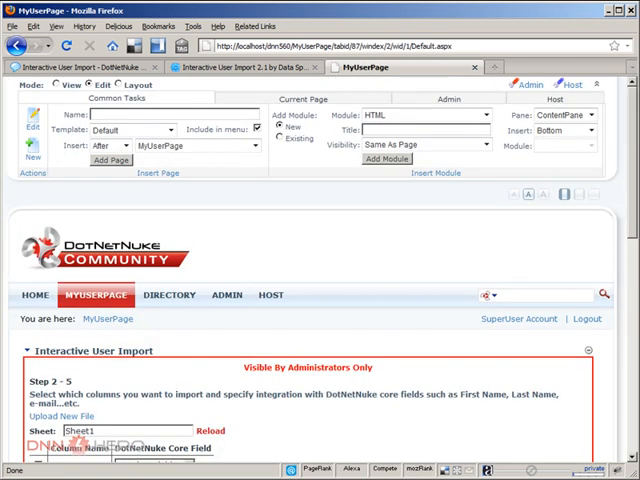
Step: Tick all six Sheet1 columns, UserName through Password, for import
{"action": "scroll", "scroll_direction": "down", "scroll_amount": 3}
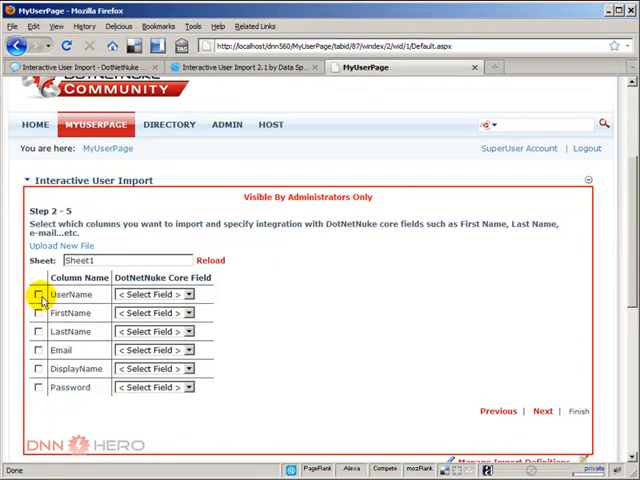
{"action": "left_click", "coordinate": [36, 332]}
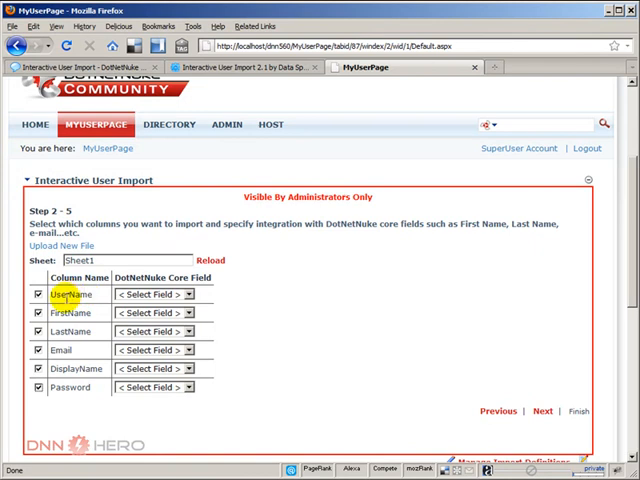
Step: Map UserName to Username, FirstName to First Name and DisplayName to its core field
{"action": "left_click", "coordinate": [156, 294]}
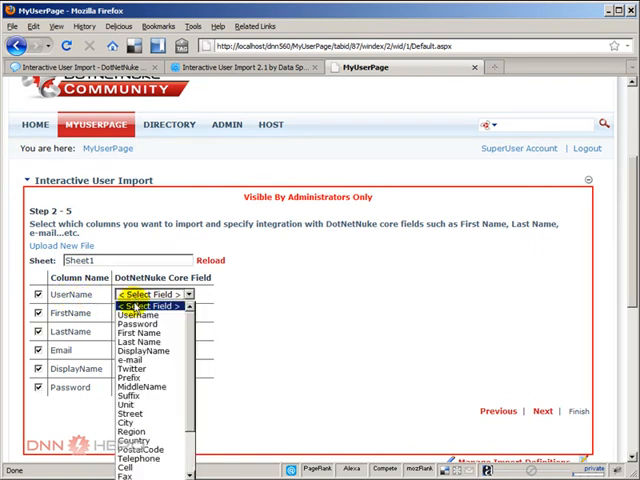
{"action": "left_click", "coordinate": [136, 314]}
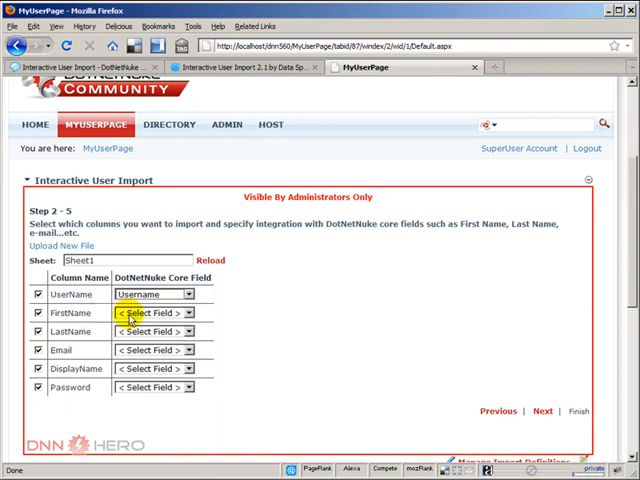
{"action": "left_click", "coordinate": [156, 312]}
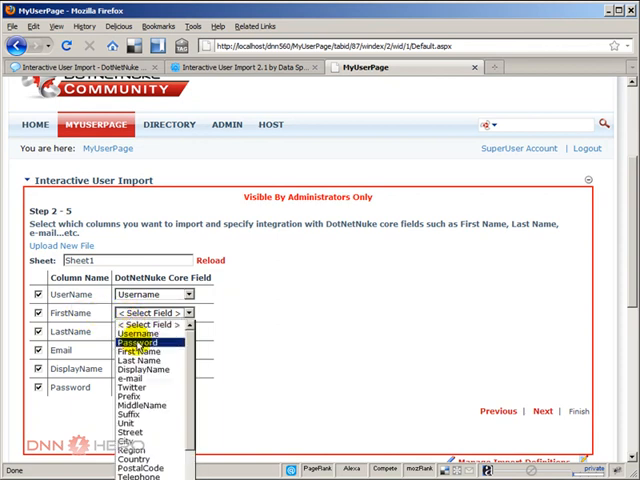
{"action": "left_click", "coordinate": [144, 352]}
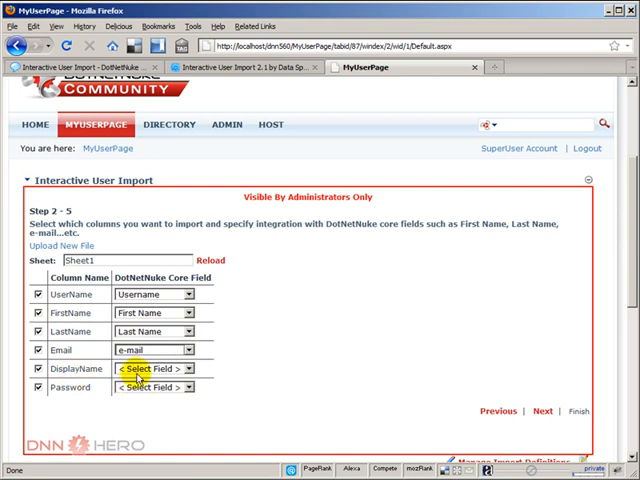
{"action": "left_click", "coordinate": [156, 366]}
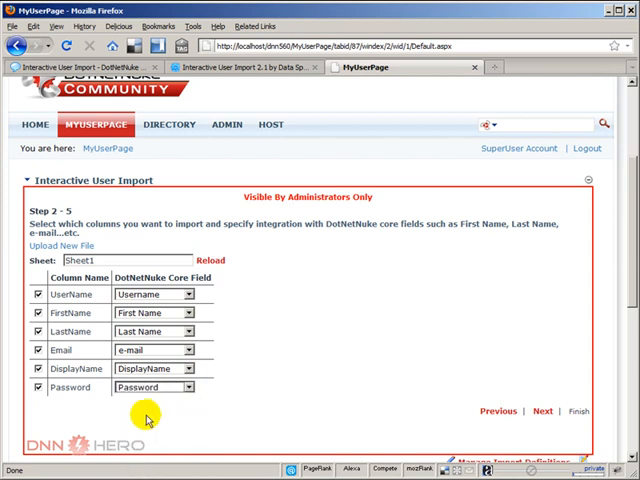
{"action": "mouse_move", "coordinate": [88, 312]}
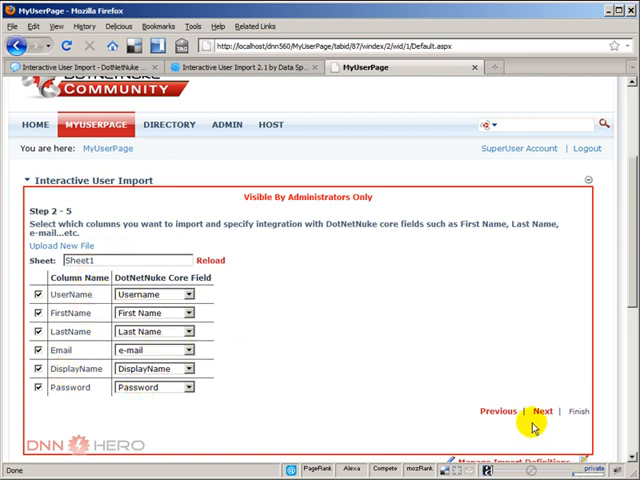
Step: Move the import wizard on to step 3 of 5, the events setup
{"action": "left_click", "coordinate": [540, 412]}
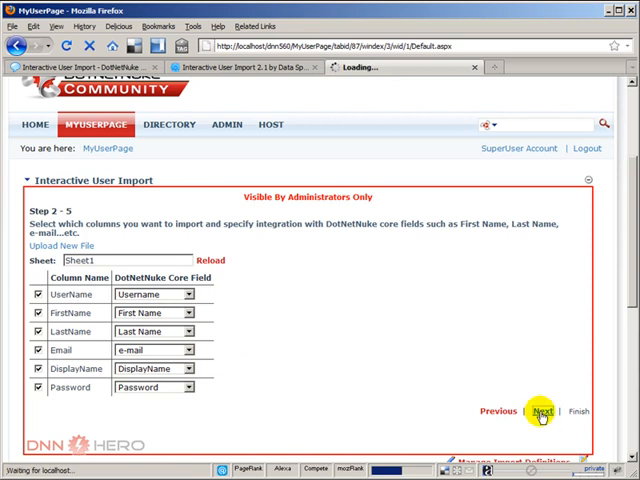
{"action": "left_click", "coordinate": [544, 412]}
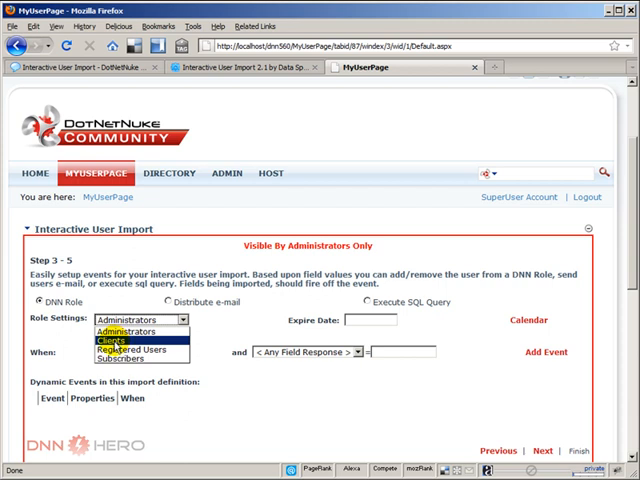
Step: Choose Clients as the DNN Role and Only Initial Import as the event timing
{"action": "left_click", "coordinate": [116, 342]}
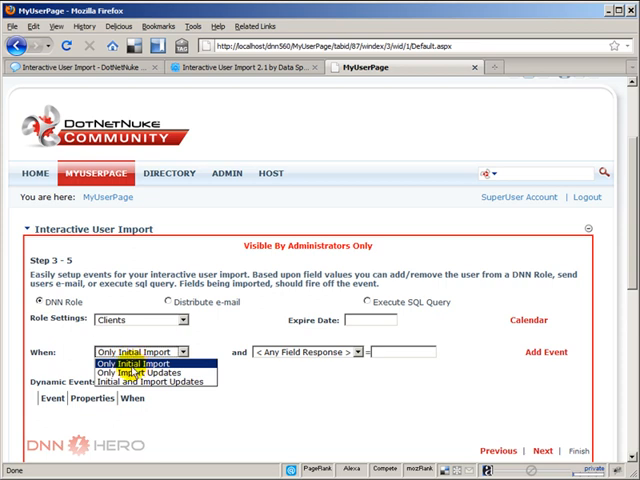
{"action": "mouse_move", "coordinate": [120, 372]}
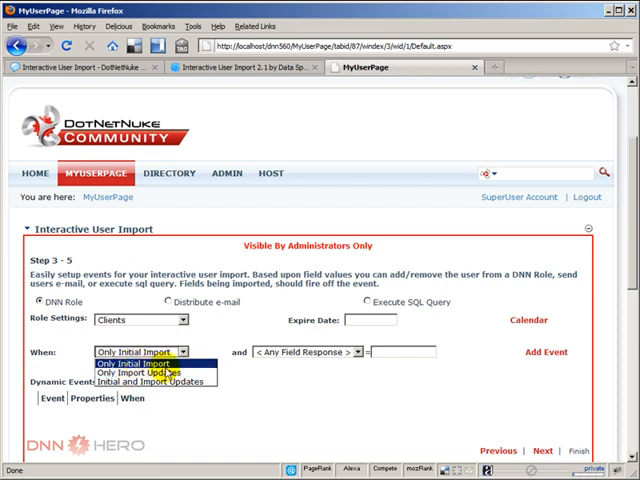
{"action": "mouse_move", "coordinate": [140, 372]}
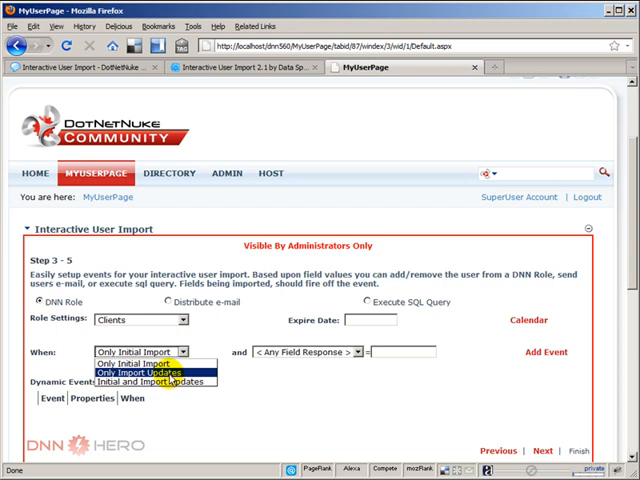
{"action": "left_click", "coordinate": [140, 362]}
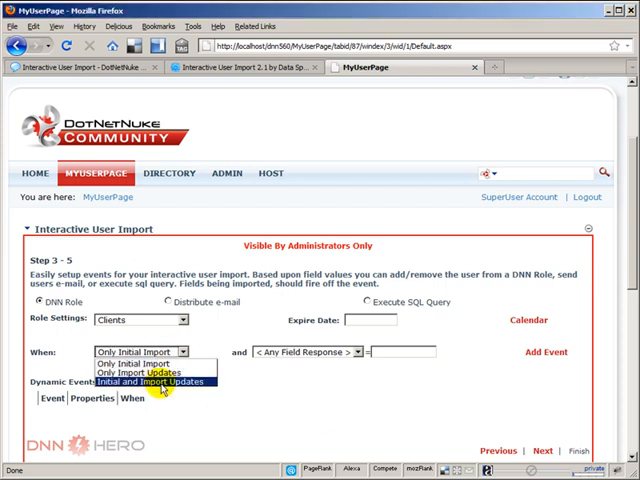
{"action": "mouse_move", "coordinate": [136, 364]}
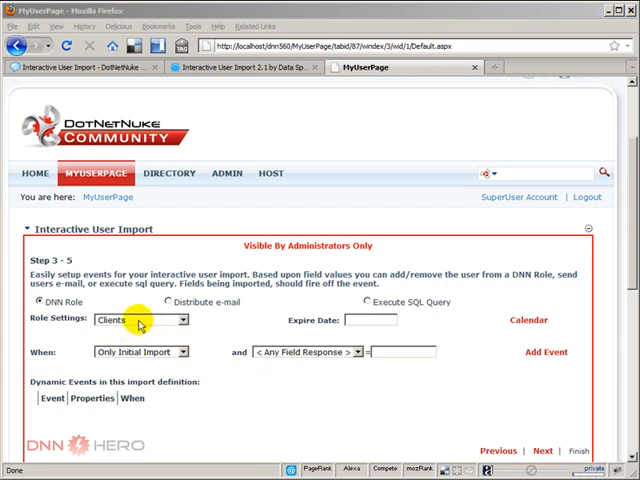
Step: Add the never-expiring Clients role event to the Dynamic Events list
{"action": "left_click", "coordinate": [530, 352]}
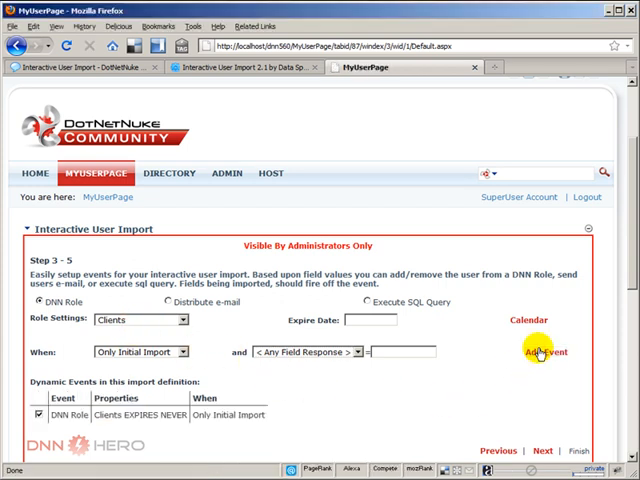
{"action": "mouse_move", "coordinate": [362, 424]}
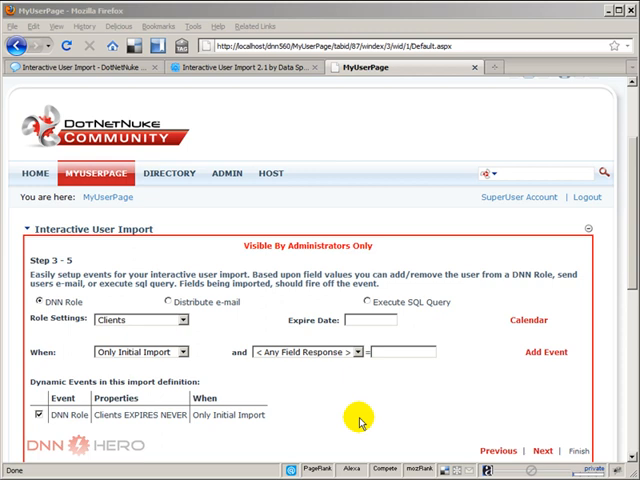
{"action": "mouse_move", "coordinate": [272, 376]}
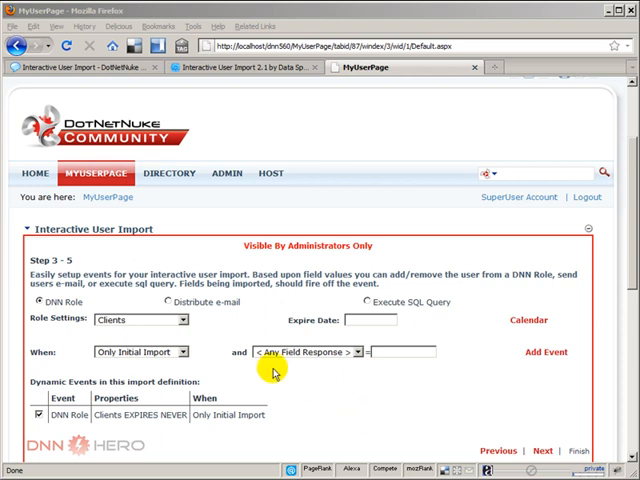
{"action": "mouse_move", "coordinate": [150, 244]}
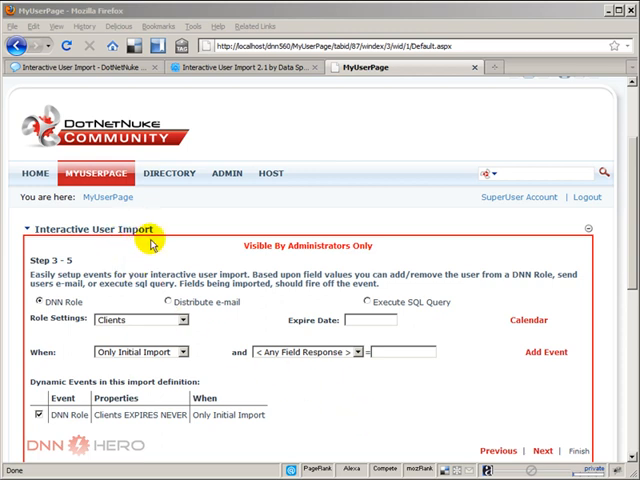